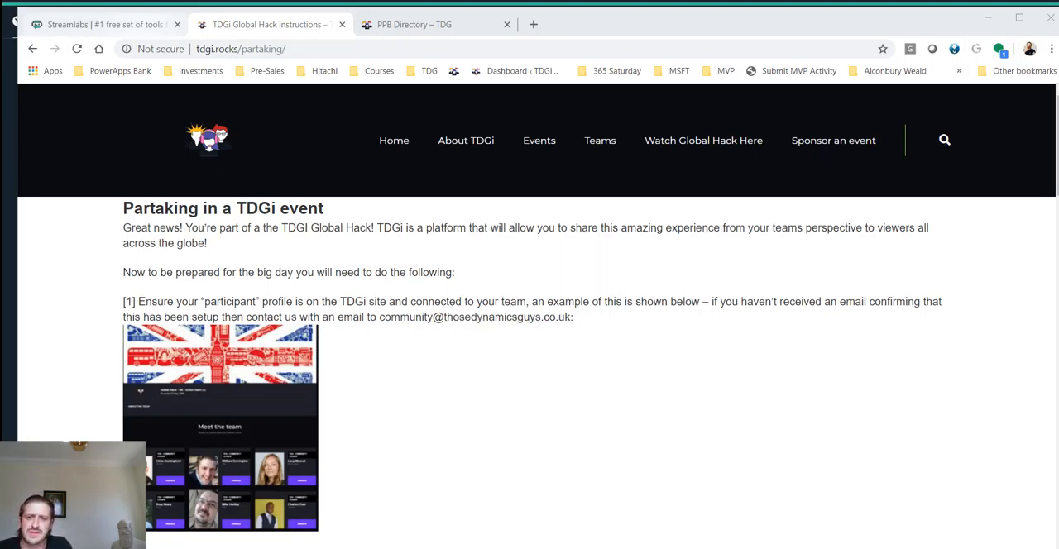
# Switch to the Streamlabs home page tab and scroll down through it.
pyautogui.click(99, 24)
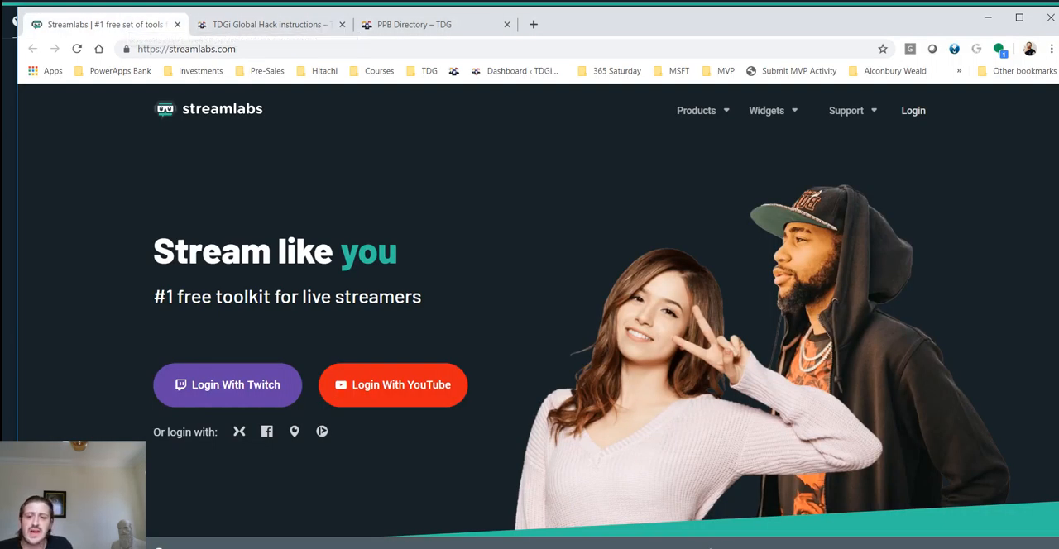
pyautogui.moveTo(392, 385)
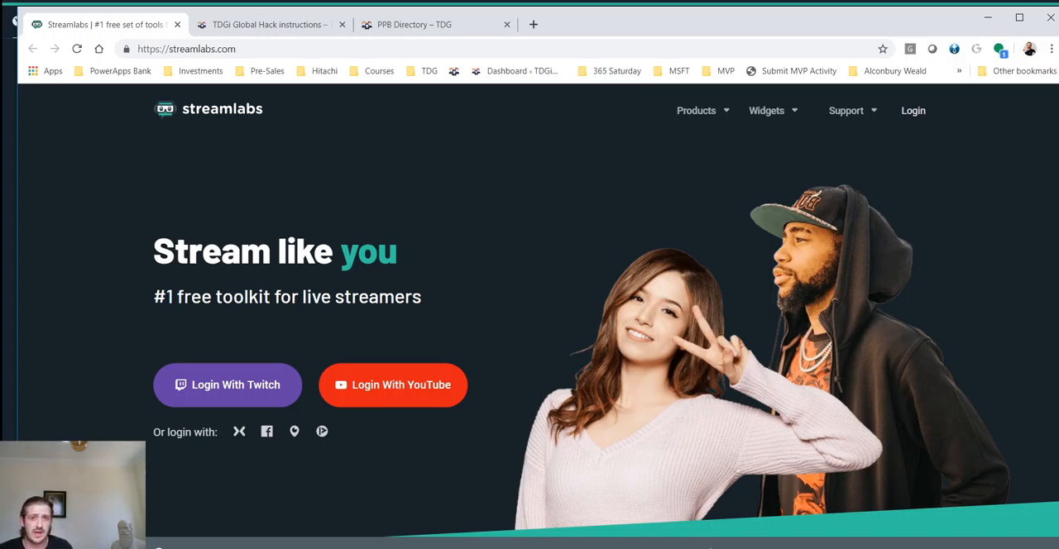
pyautogui.scroll(-3)
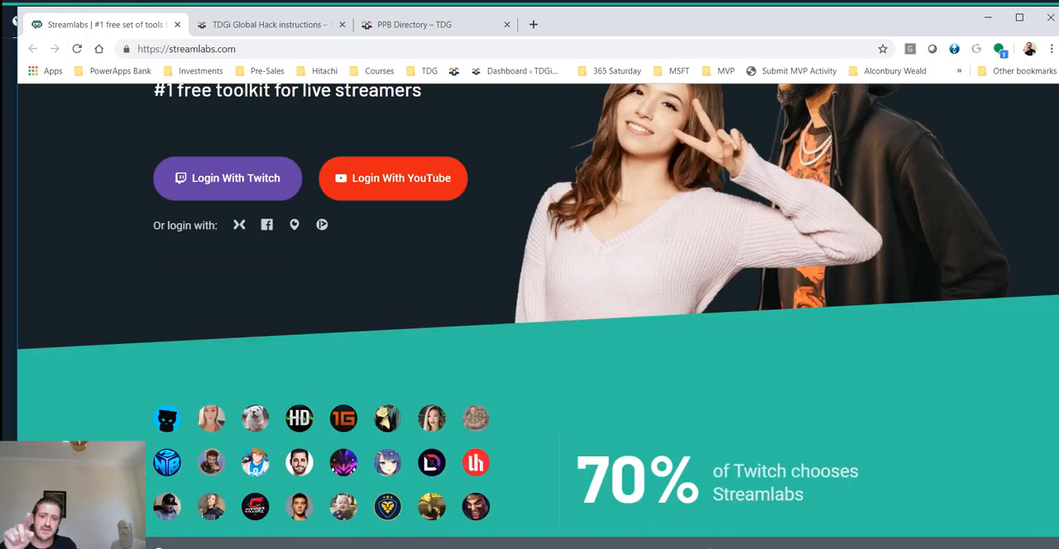
pyautogui.scroll(-3)
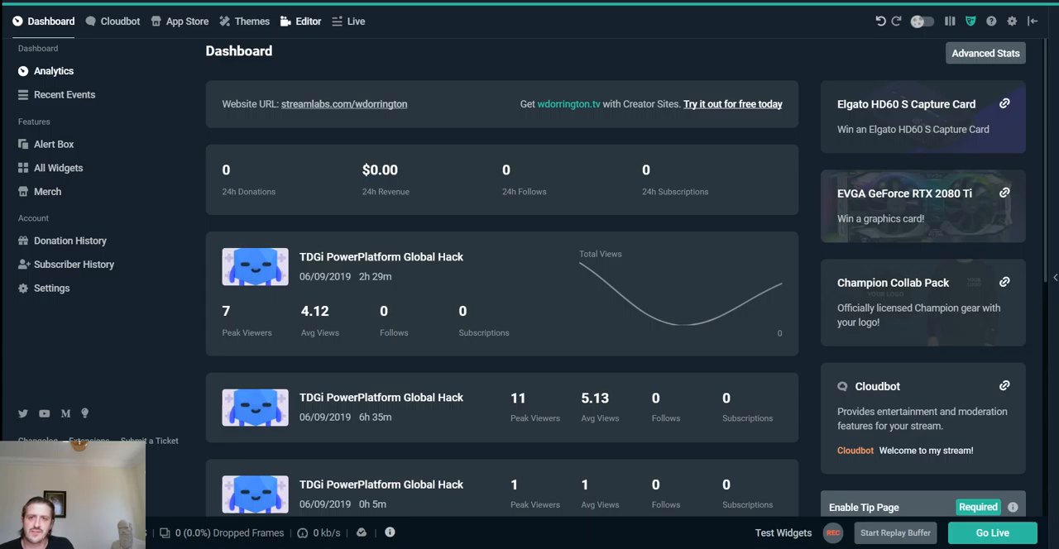
# Switch to the Streamlabs OBS dashboard with past TDGi PowerPlatform Global Hack stream statistics.
pyautogui.click(308, 21)
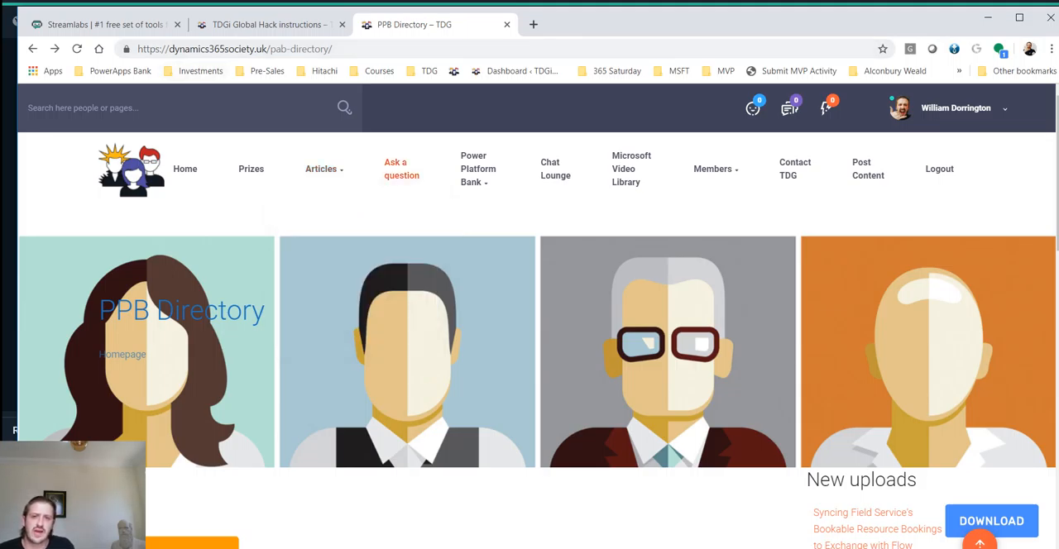
# Scroll the PPB Directory down to the TDGi StreamLabs OBS Scenes section.
pyautogui.scroll(-3)
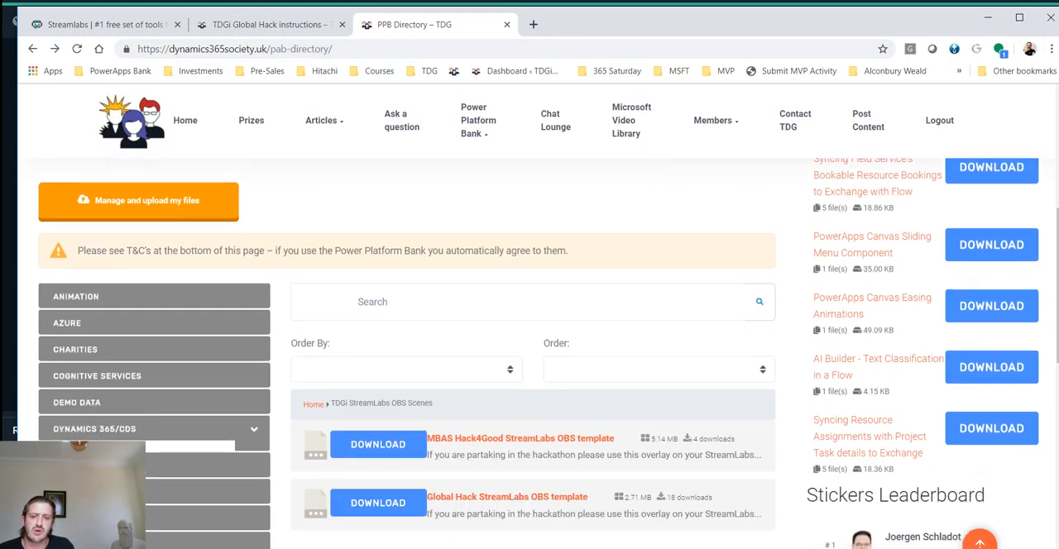
pyautogui.scroll(-3)
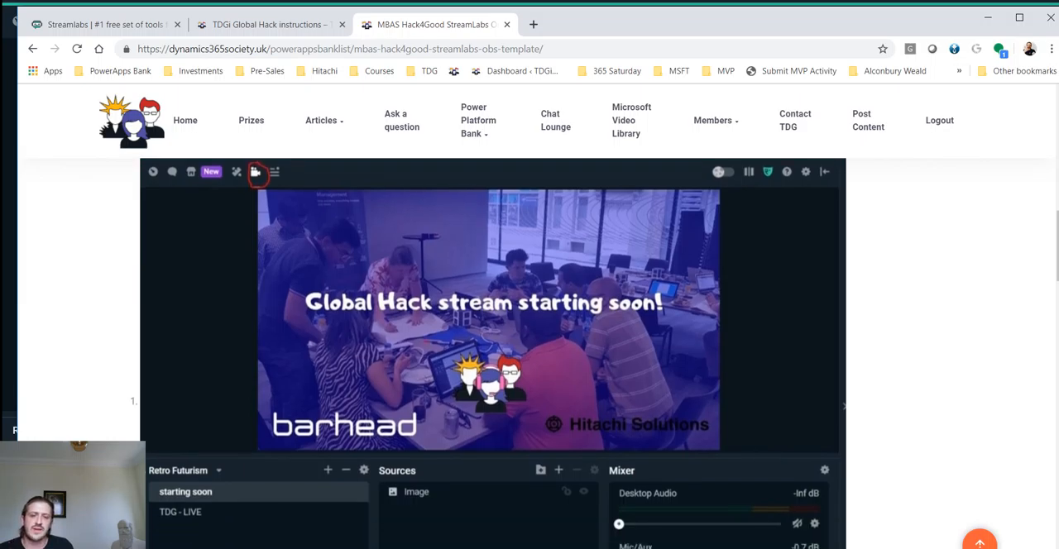
pyautogui.scroll(-3)
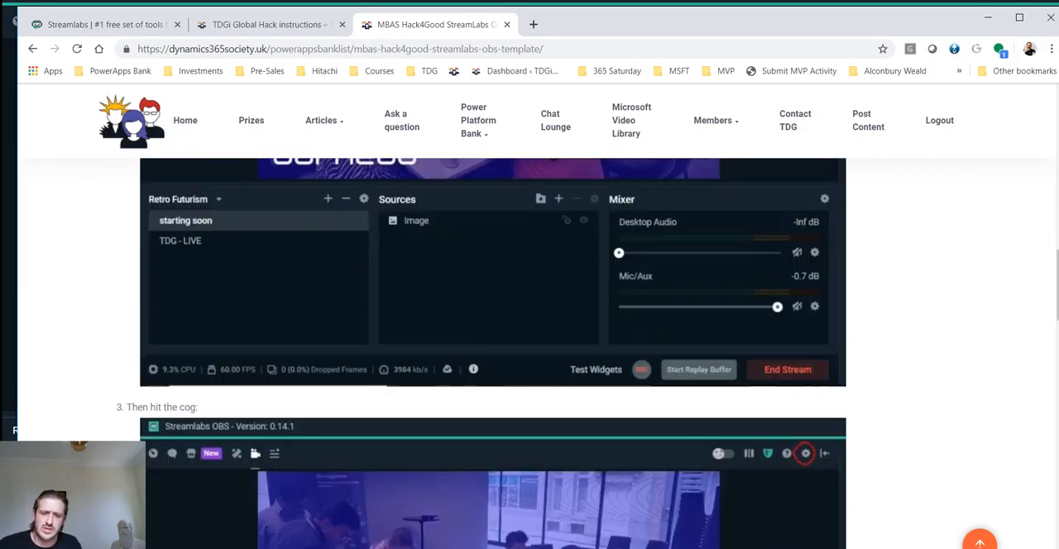
pyautogui.click(804, 453)
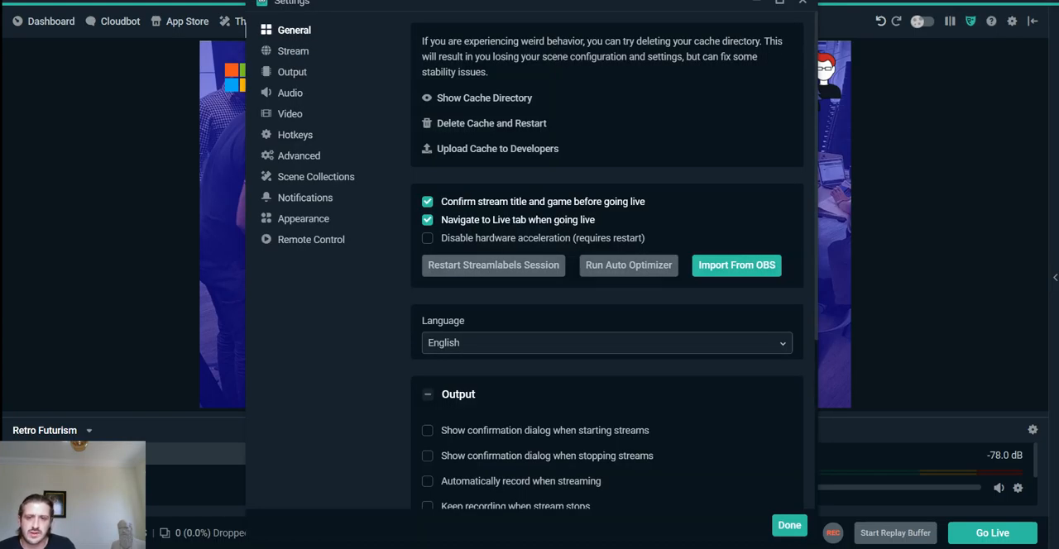
# Import the Hack4Good MBAS .overlay file from Scene Collections settings and close Settings.
pyautogui.click(316, 176)
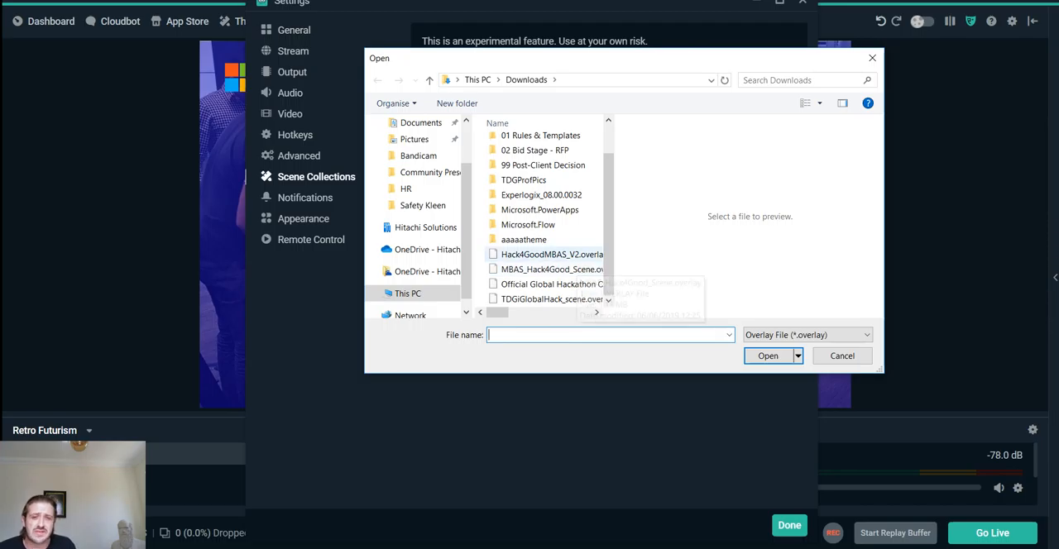
pyautogui.click(550, 253)
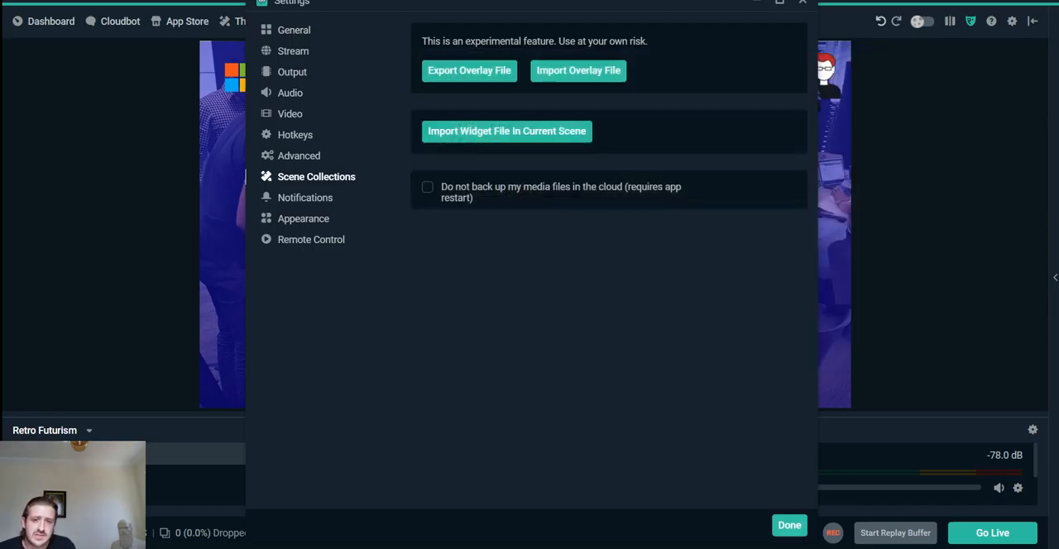
pyautogui.click(788, 524)
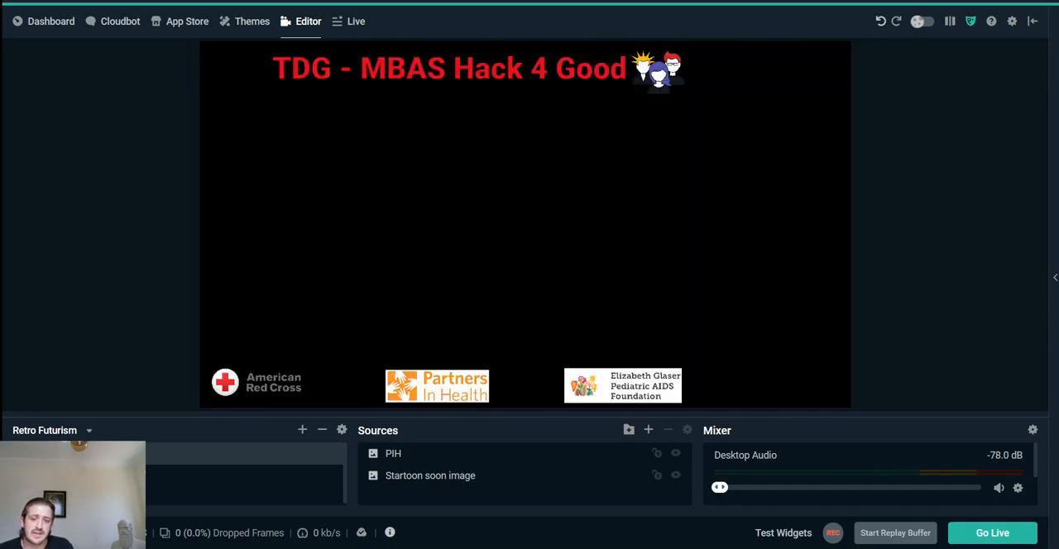